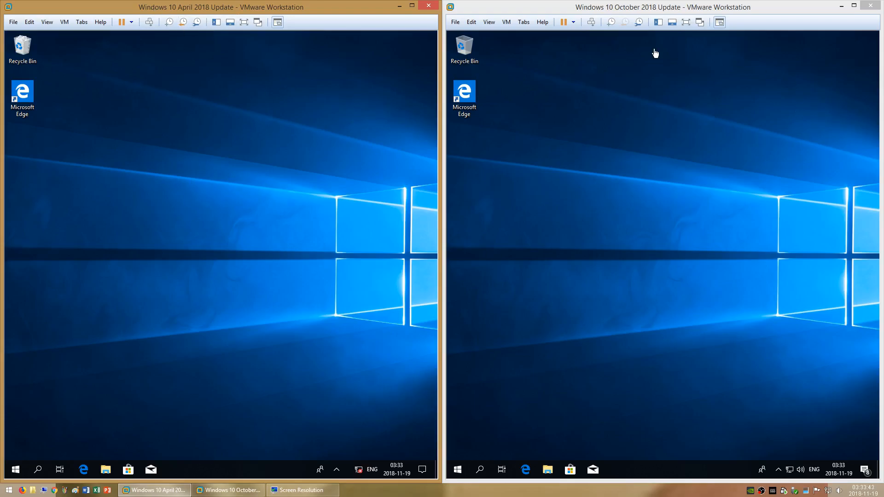
mouse_move(606, 15)
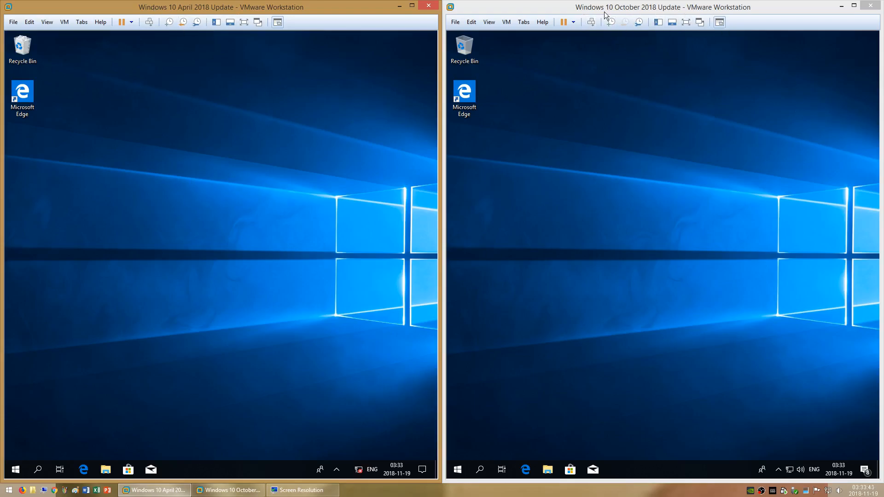
mouse_move(247, 266)
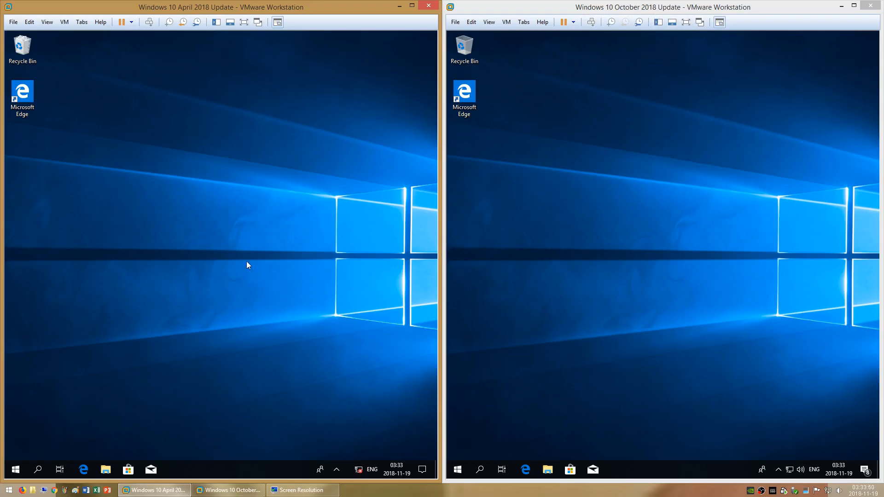
mouse_move(202, 279)
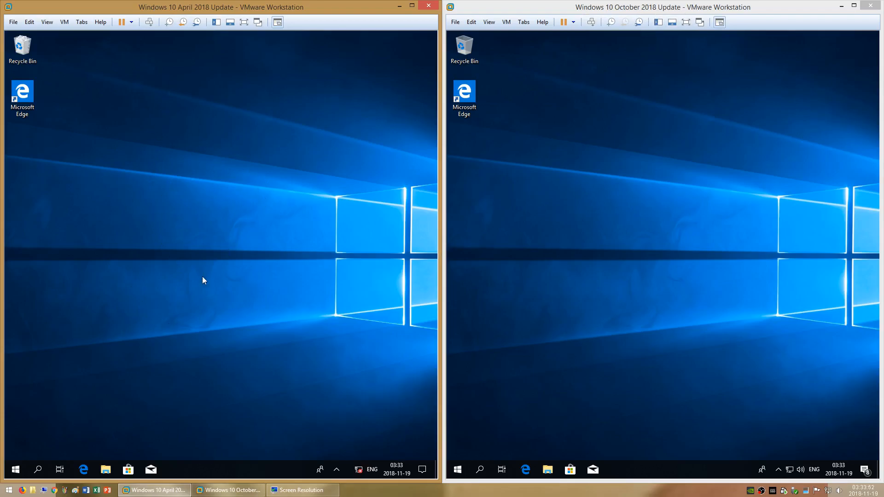
mouse_move(574, 254)
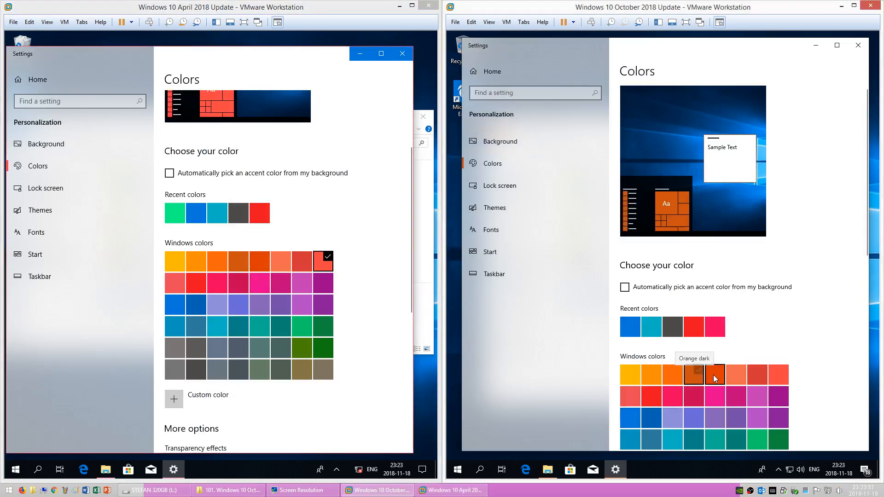
Go to System > Display and bring up the Windows HD Color settings on the newer build
left_click(713, 373)
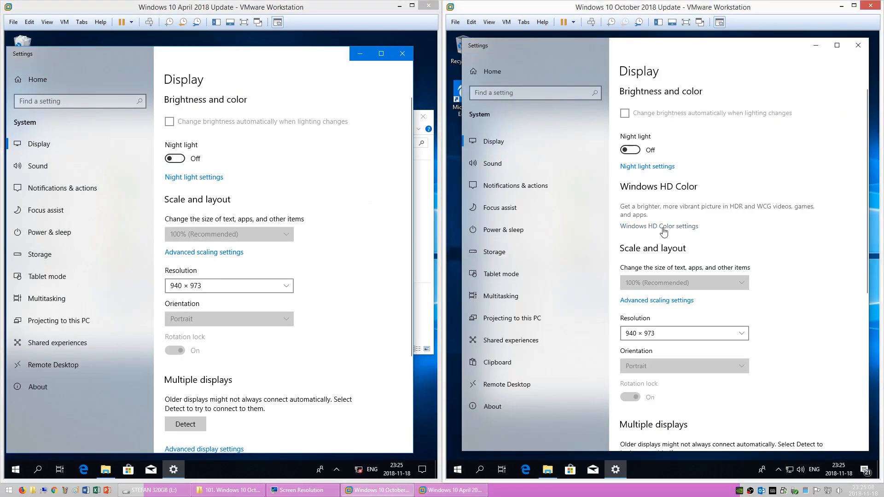
left_click(660, 226)
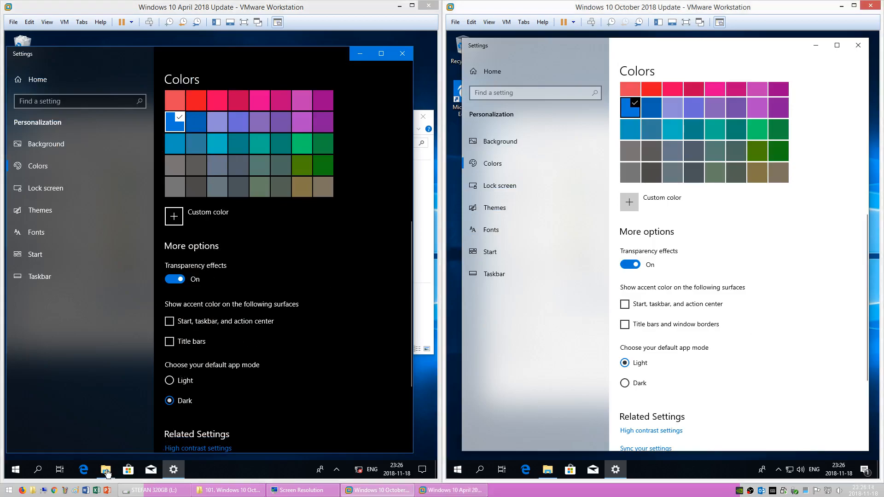
Show This PC, act on Local Disk (C:), and browse down to All Control Panel Items
left_click(105, 469)
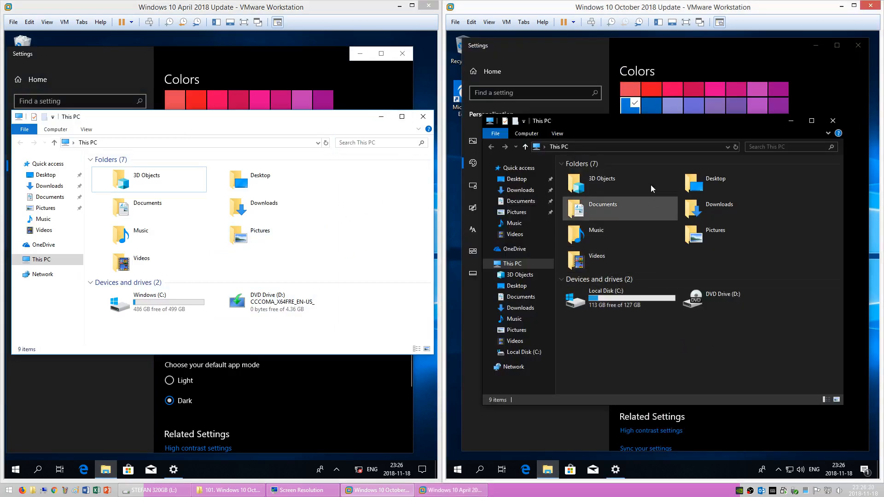
right_click(606, 297)
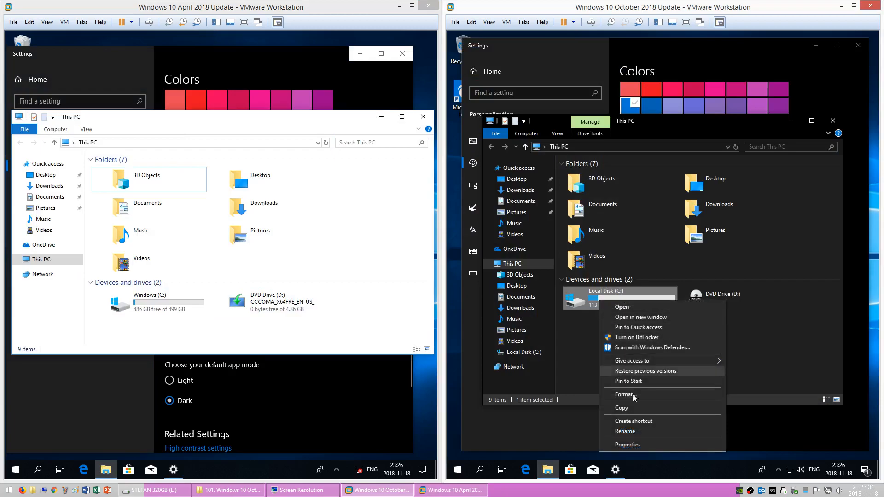
left_click(627, 444)
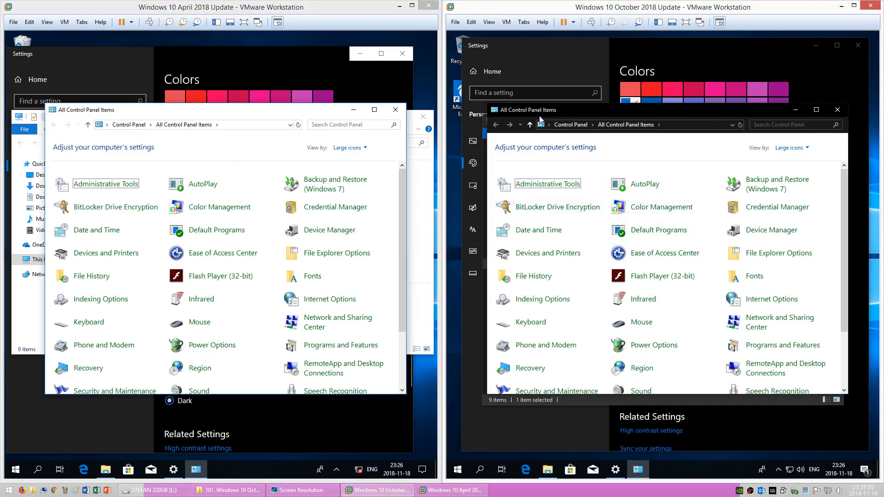
scroll("down", 3)
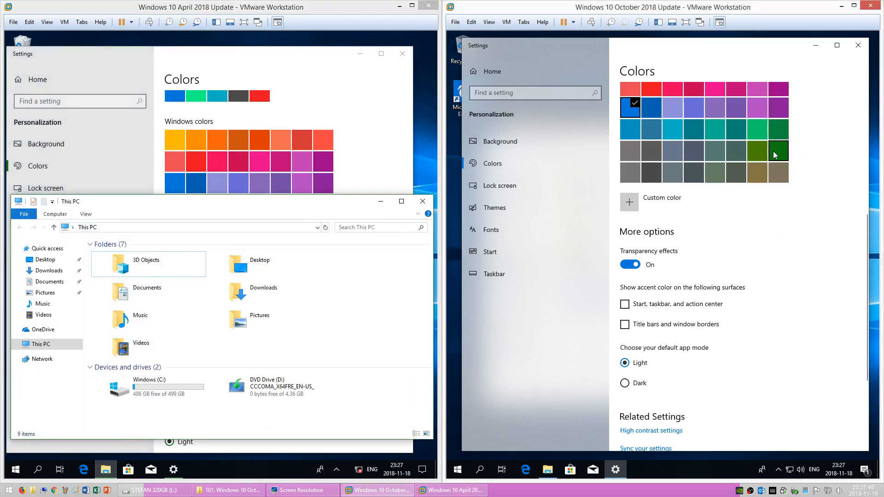
Choose the bright red-orange swatch under Windows colors beside File Explorer and Paint
left_click(778, 149)
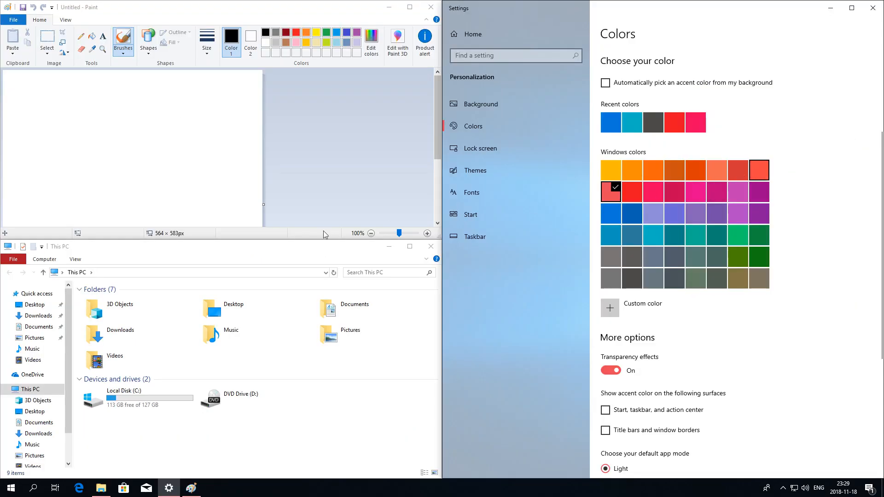
left_click(759, 169)
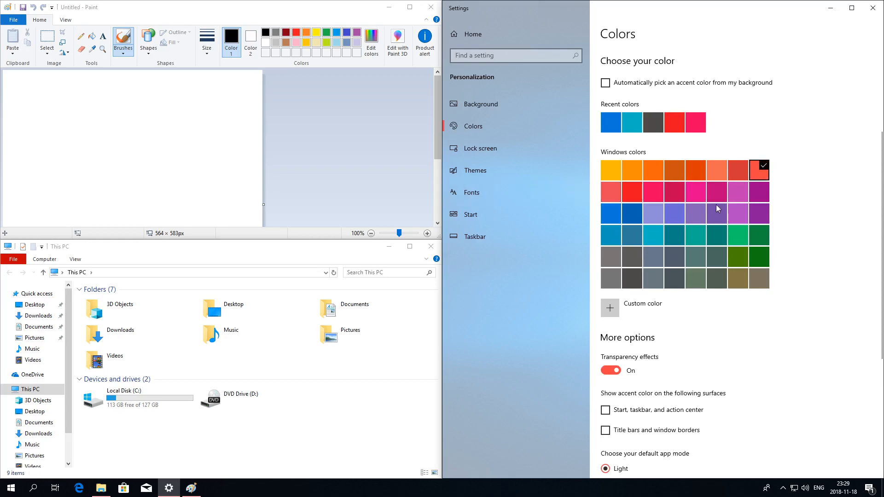
left_click(606, 345)
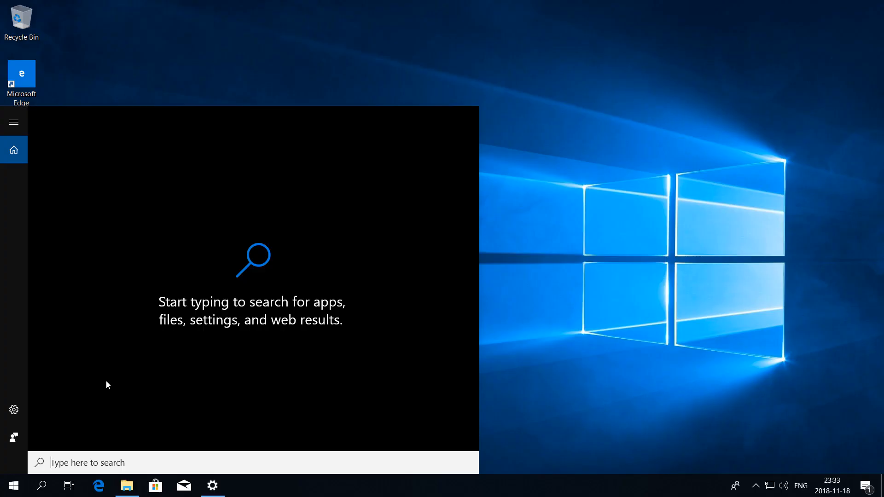
Search the Start menu for 'notepa' to find Notepad
type("notepa")
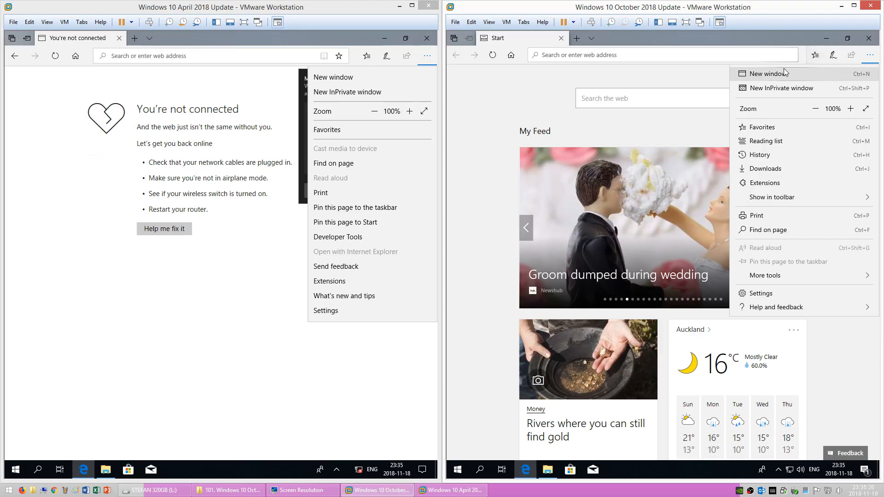
mouse_move(765, 275)
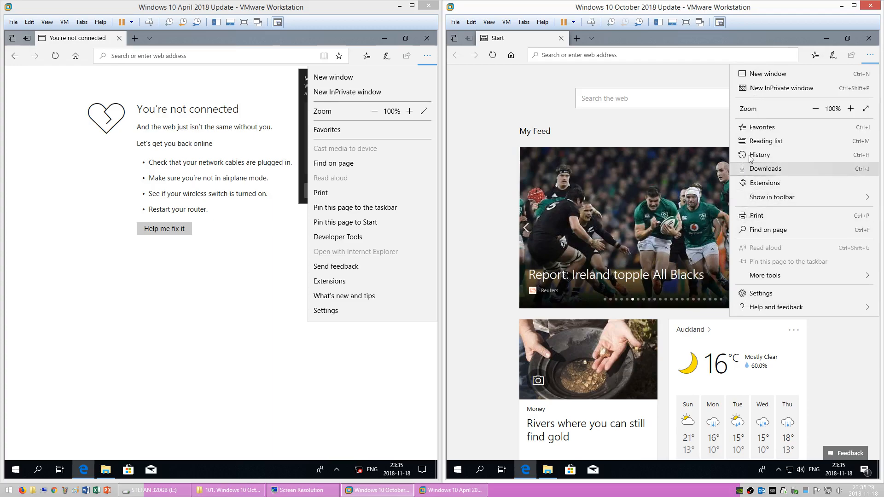
mouse_move(744, 220)
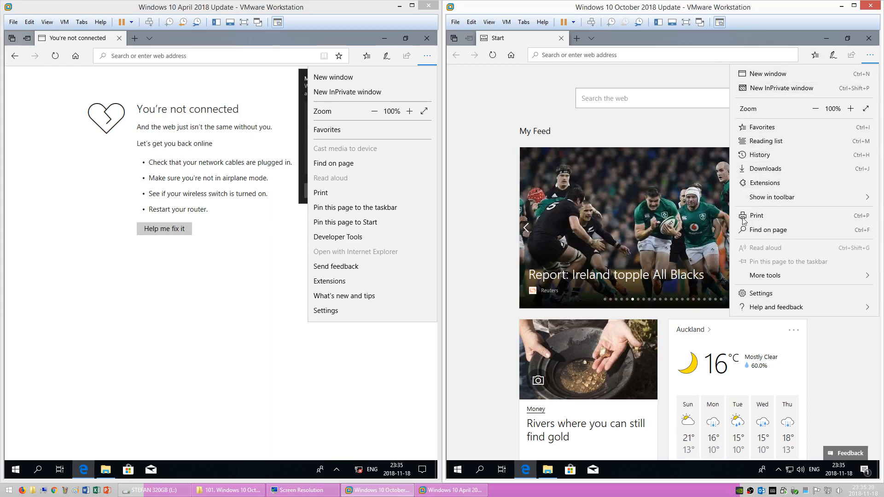
mouse_move(338, 183)
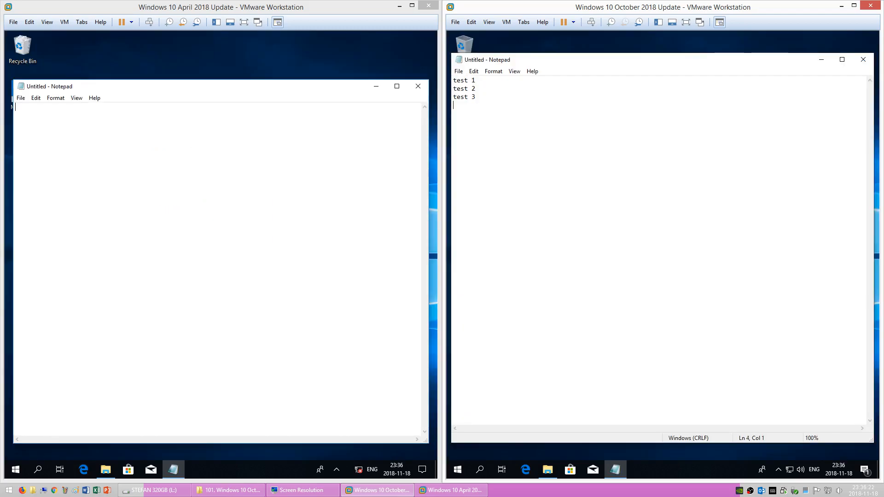
Enter 'test 1', switch to Snip & Sketch and capture a small rectangle of the desktop
type("test 1")
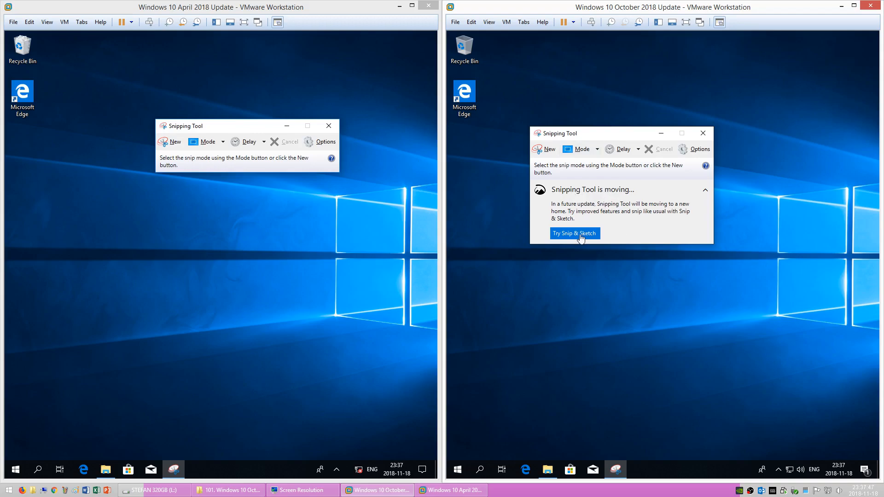
left_click(574, 233)
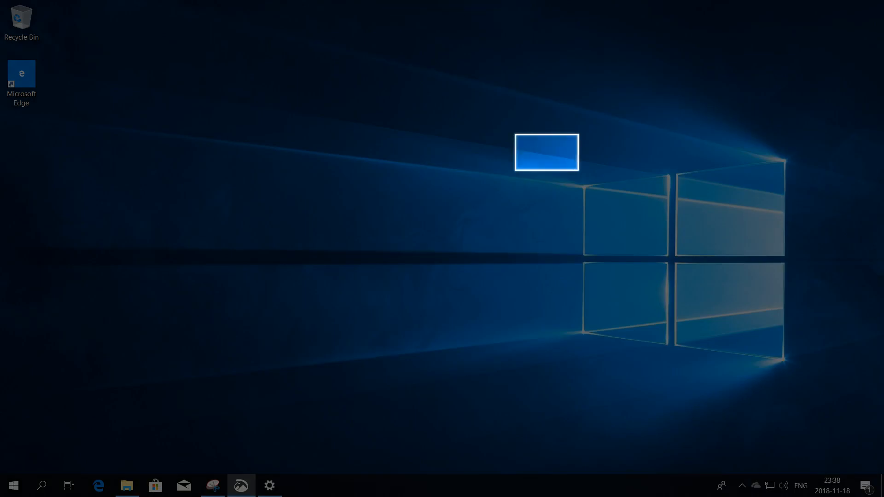
left_click_drag(350, 175, 446, 194)
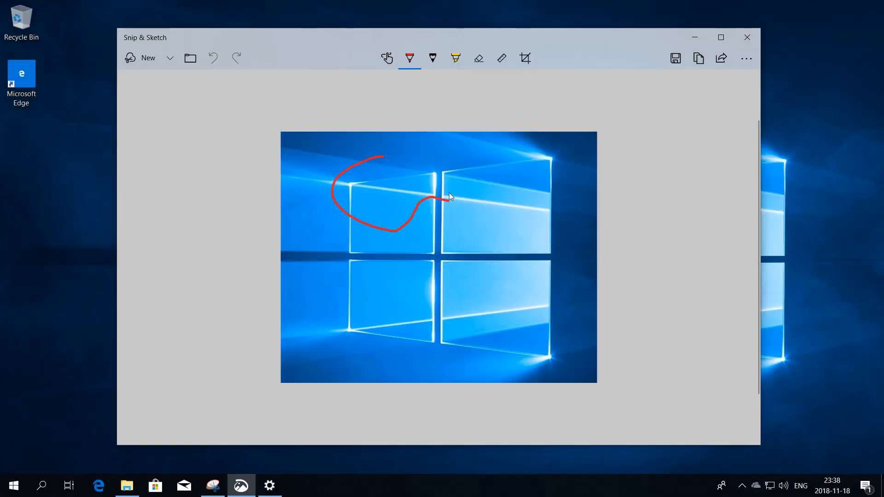
Mark up the snip and swap the ruler guide for the protractor
left_click(501, 58)
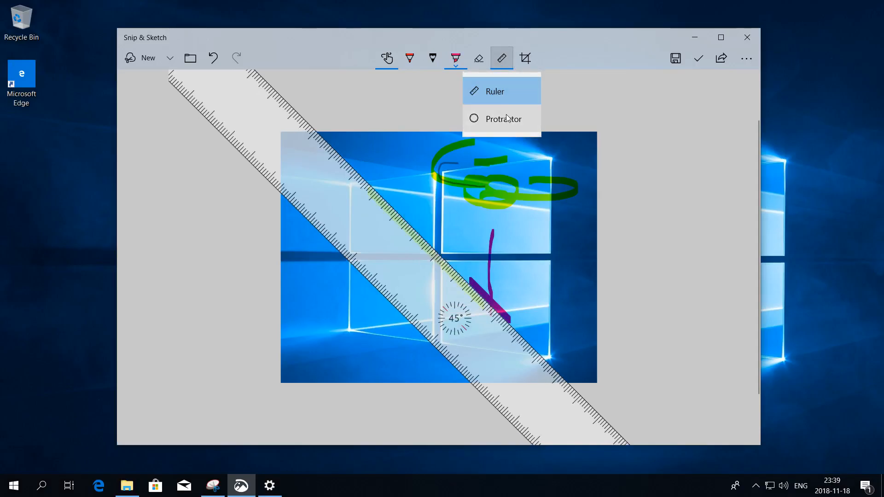
left_click(501, 119)
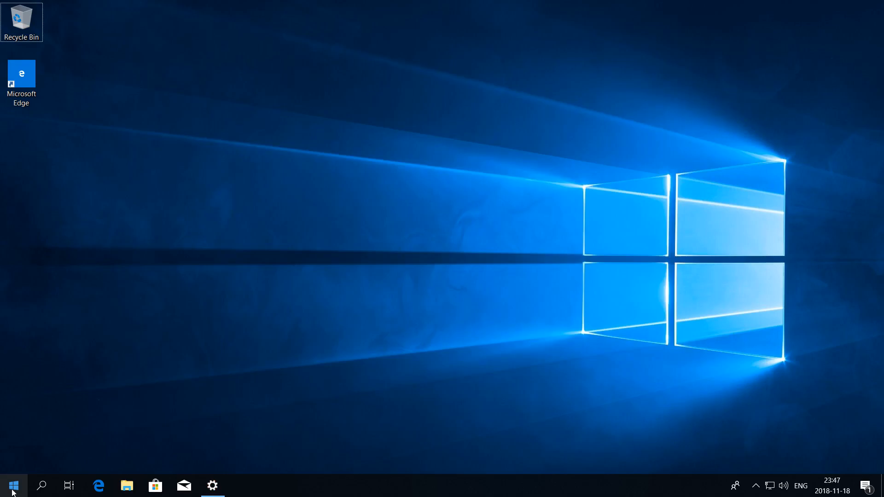
Bring up the Start menu from the empty desktop
left_click(12, 486)
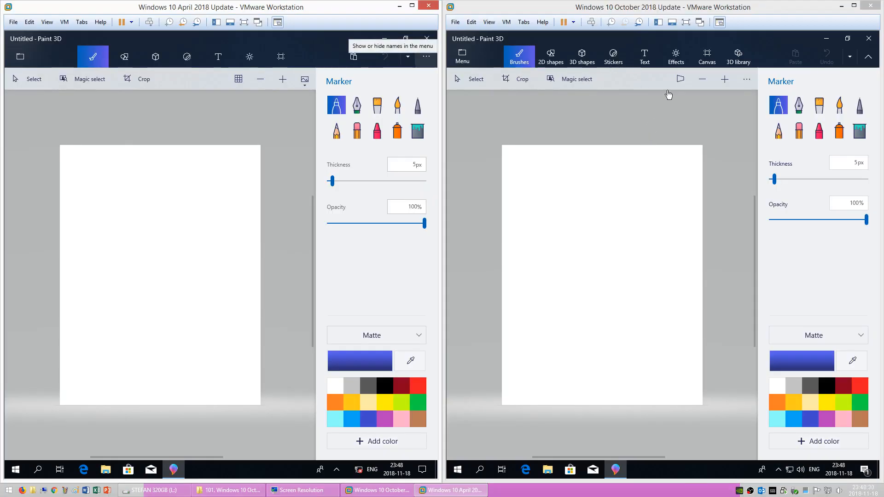
mouse_move(680, 79)
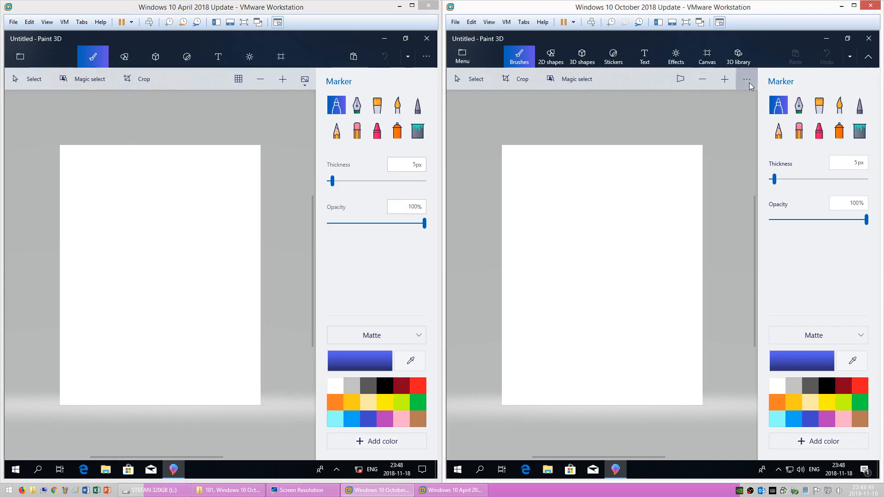
Pick the 3D Tube brush and draw a curvy blue tube doodle on the Paint 3D canvas
left_click(747, 79)
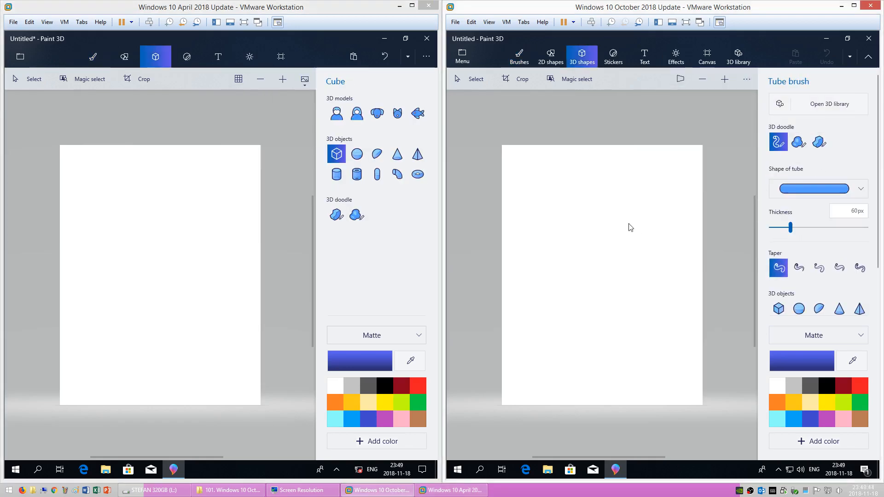
left_click_drag(609, 220, 659, 364)
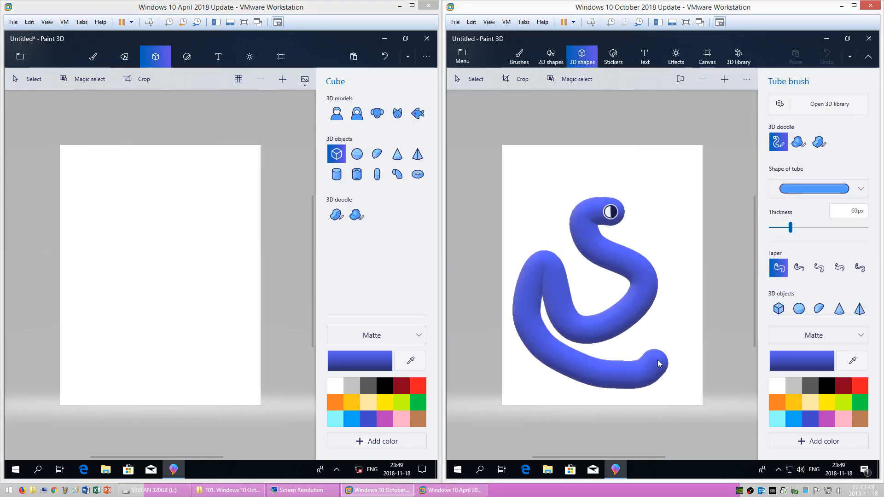
left_click(738, 56)
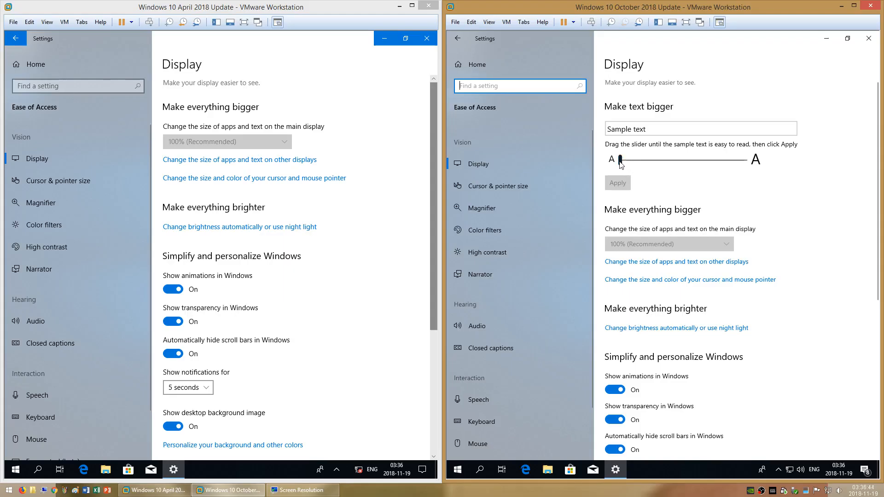
Drag the Make text bigger slider to 225% in Ease of Access > Display
left_click_drag(619, 164, 745, 173)
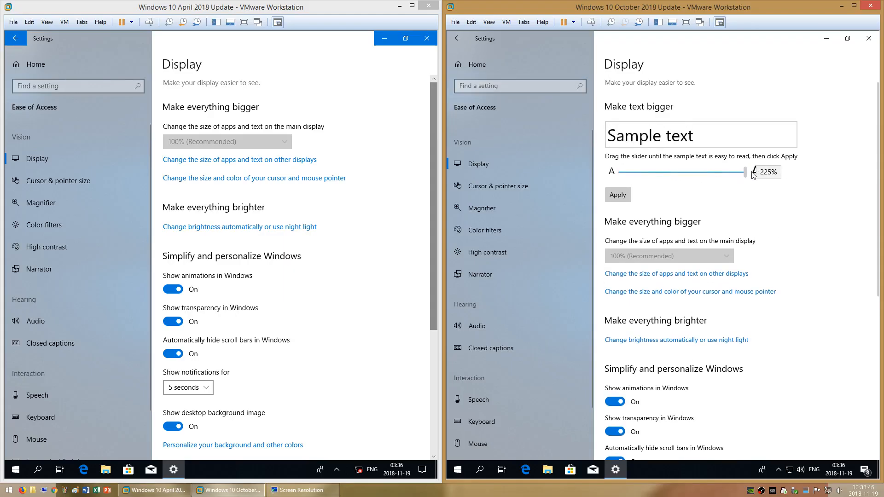